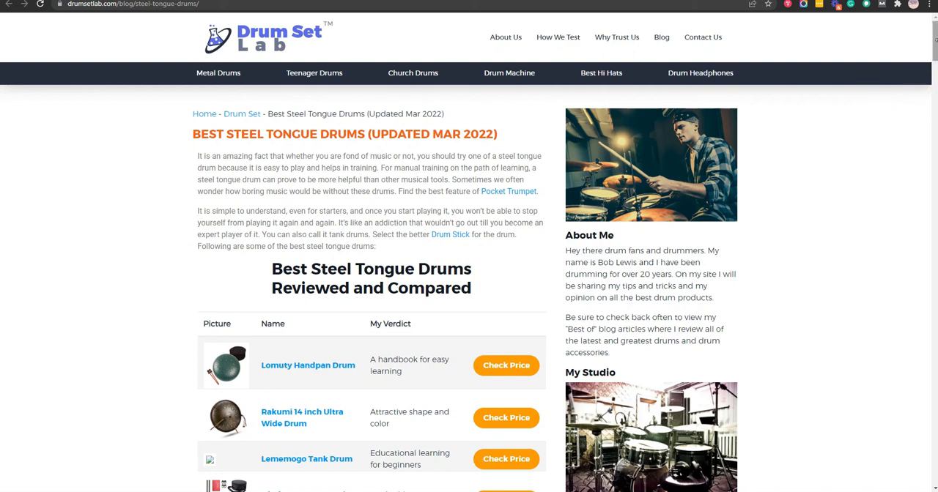
scroll("down", 3)
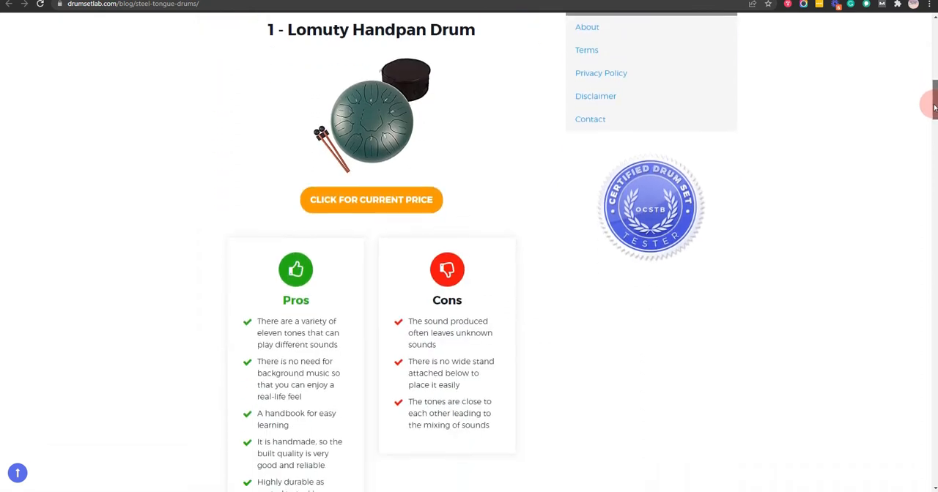
scroll("down", 3)
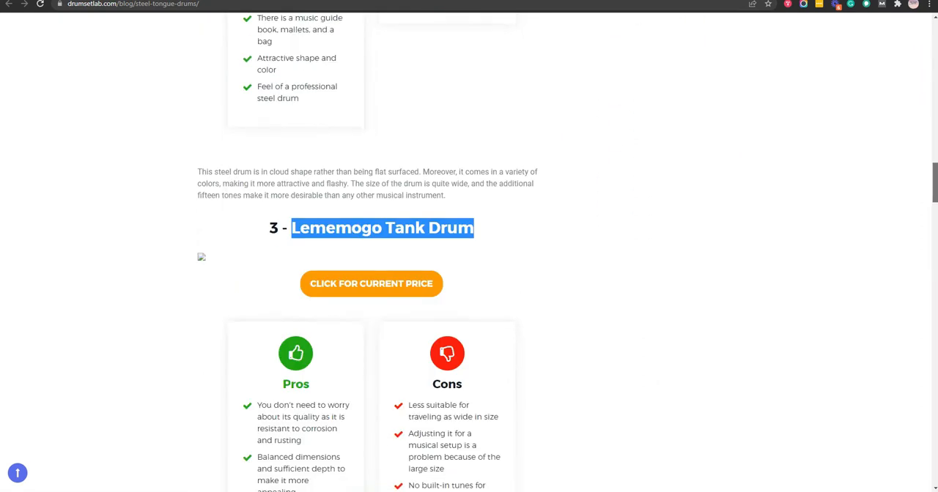
scroll("down", 3)
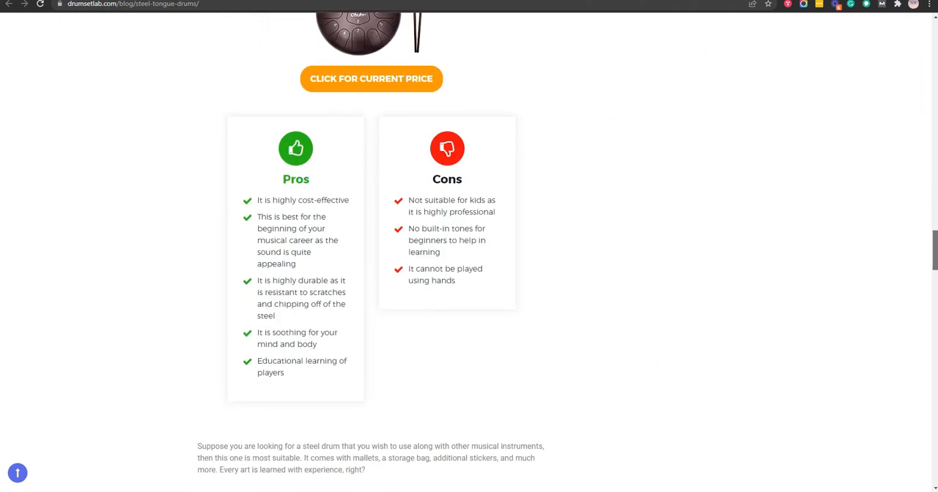
scroll("down", 3)
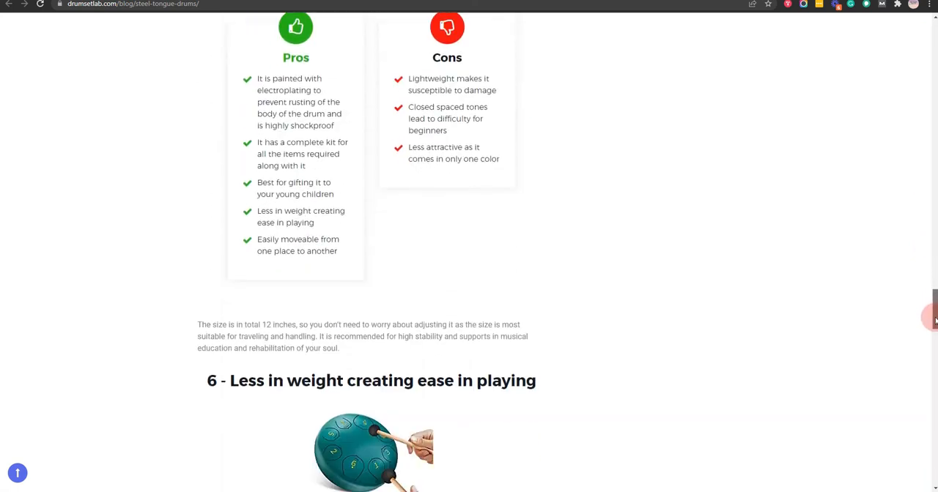
scroll("down", 3)
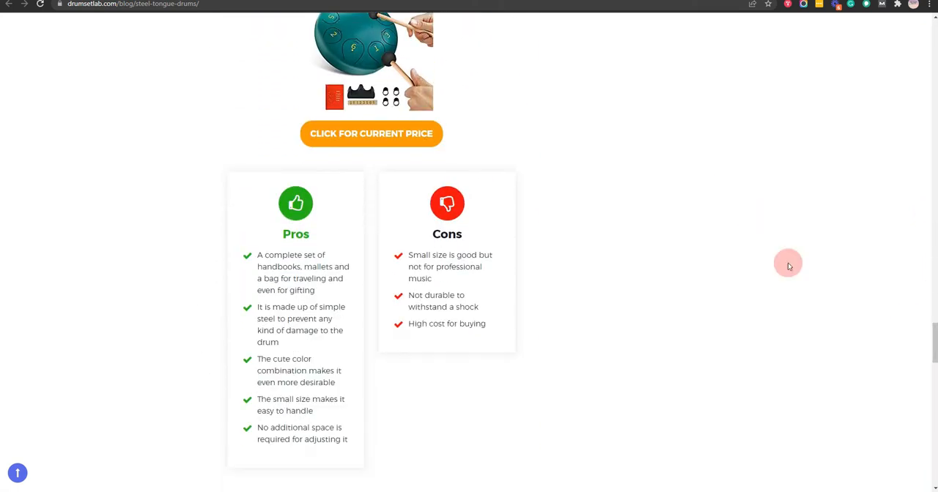
scroll("down", 3)
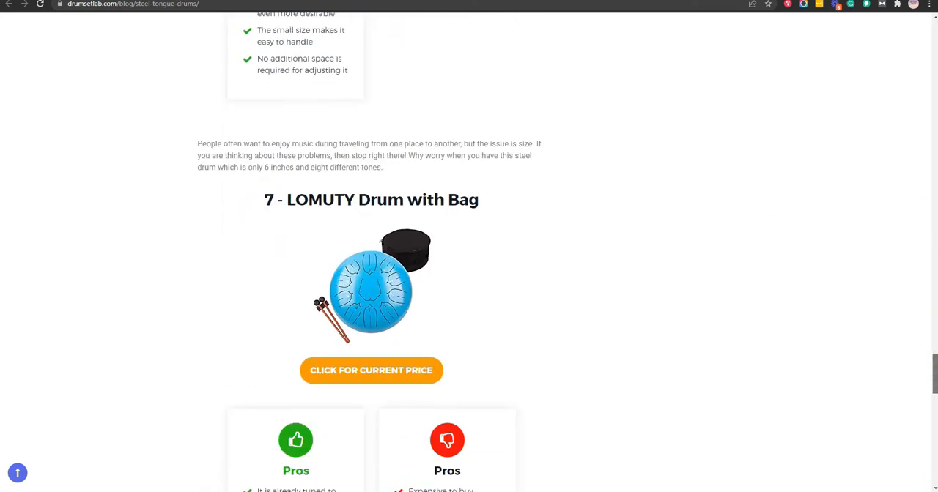
scroll("down", 3)
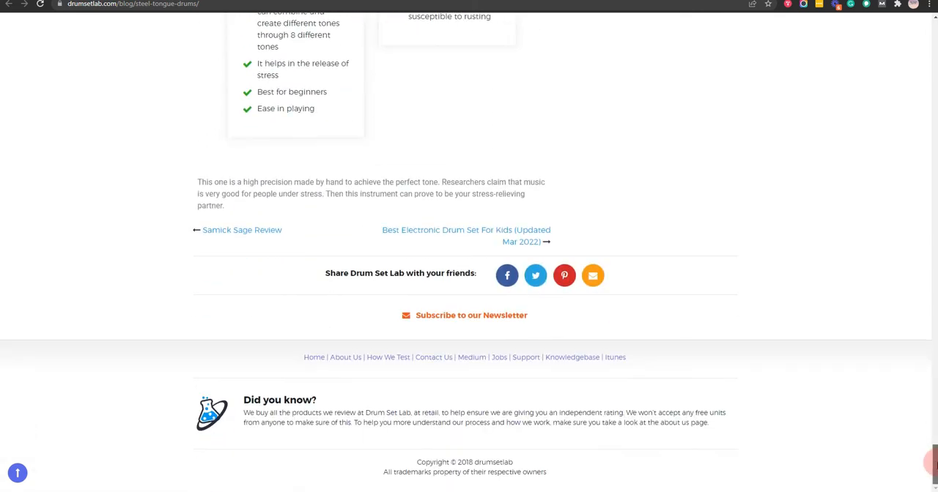
scroll("up", 3)
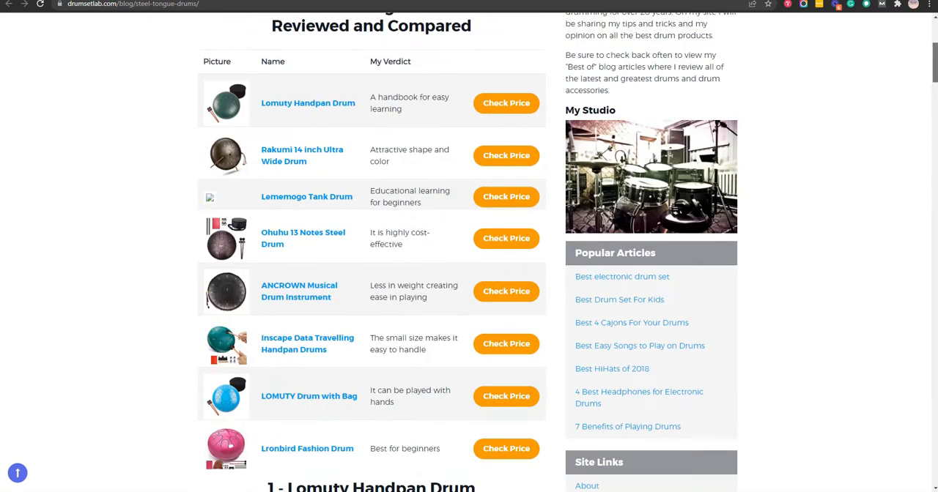
scroll("down", 3)
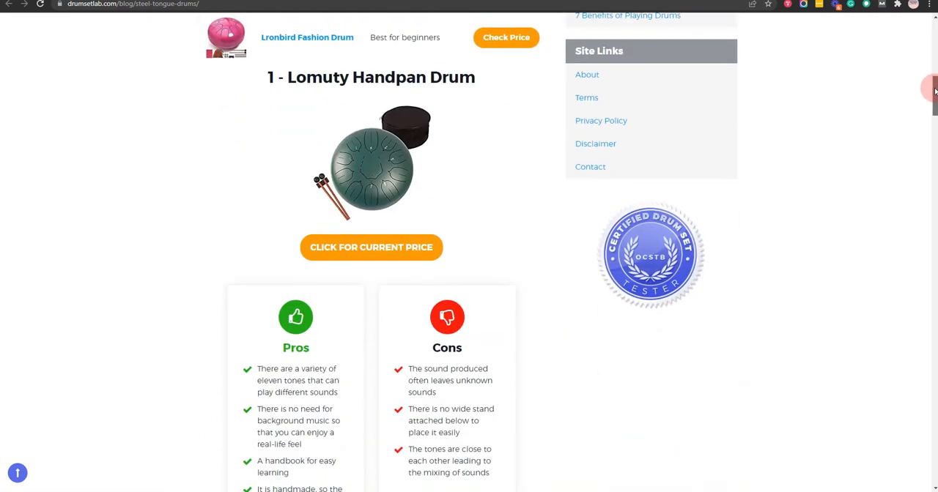
left_click(372, 161)
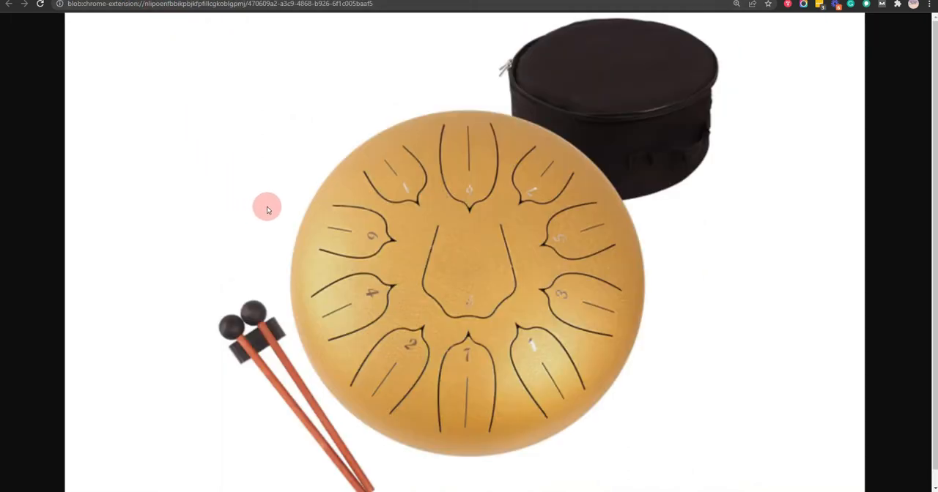
mouse_move(309, 234)
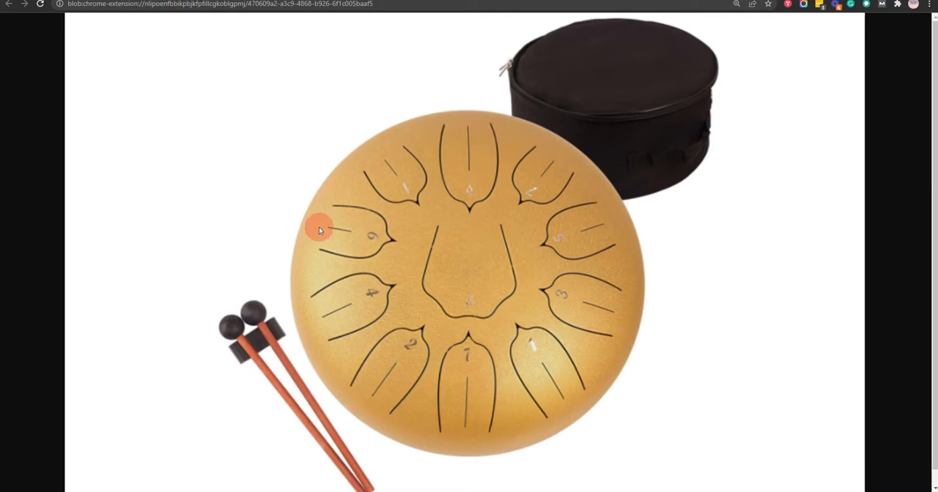
mouse_move(334, 223)
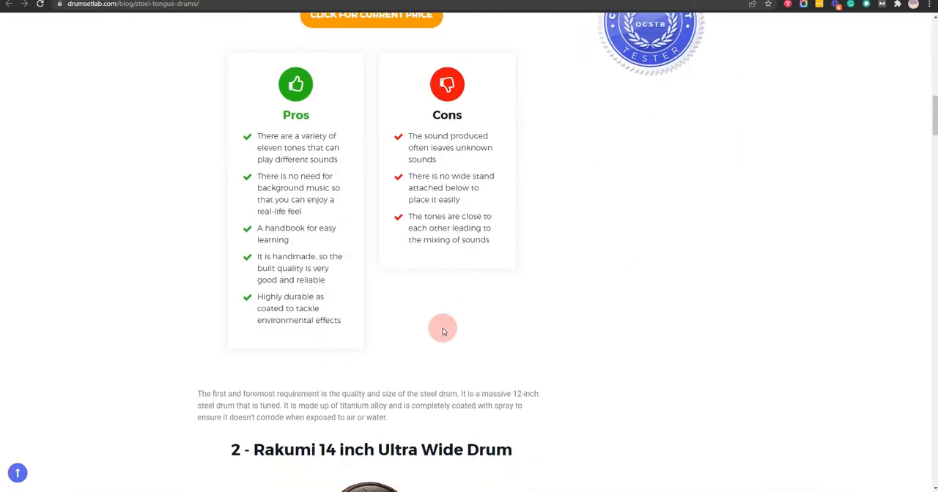
scroll("down", 3)
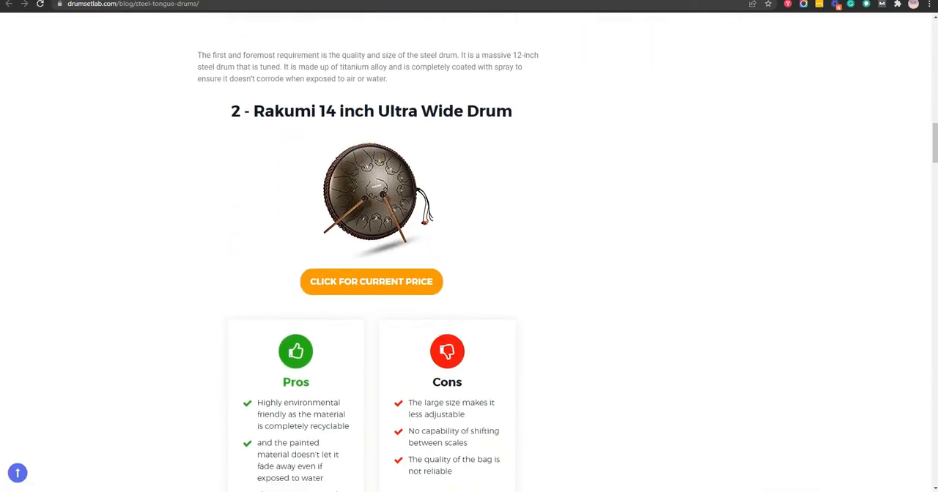
left_click(371, 198)
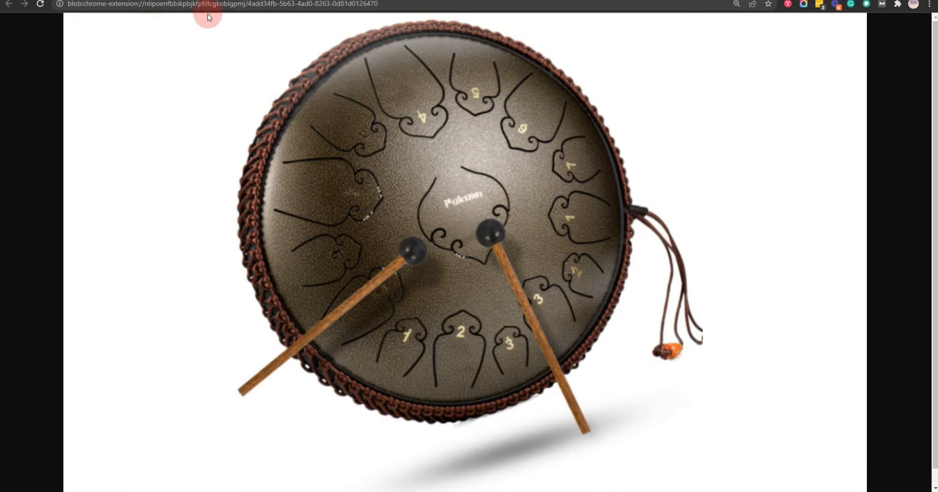
mouse_move(198, 56)
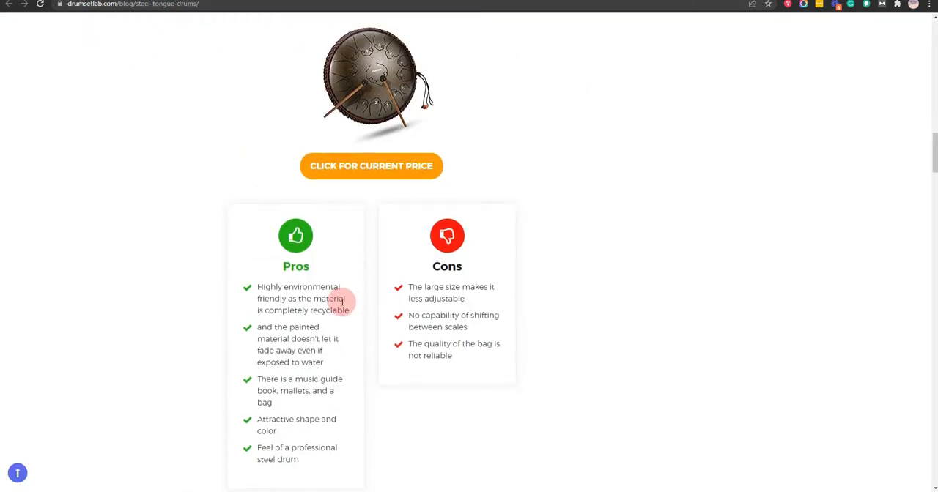
scroll("down", 3)
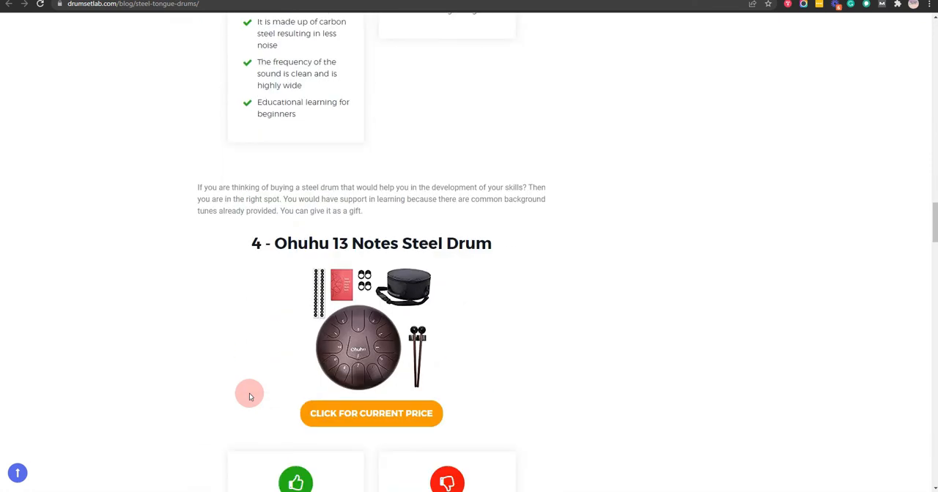
scroll("down", 3)
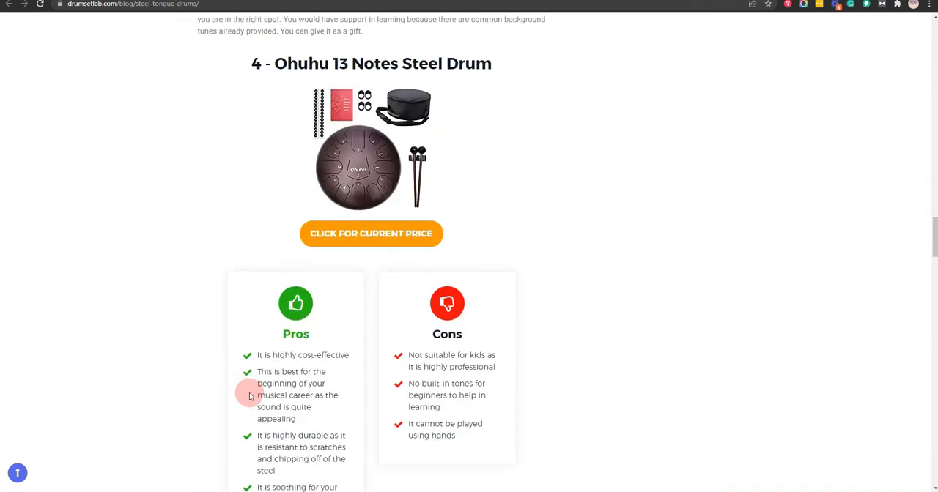
left_click(357, 167)
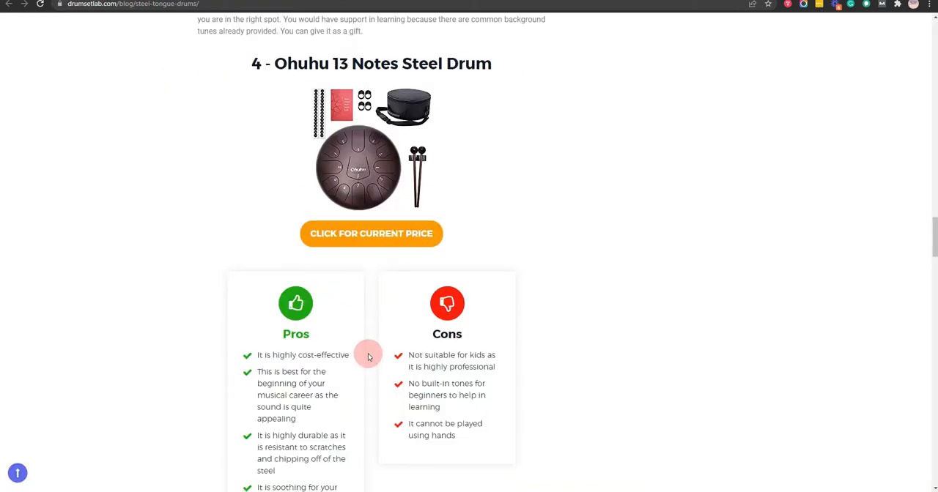
scroll("down", 3)
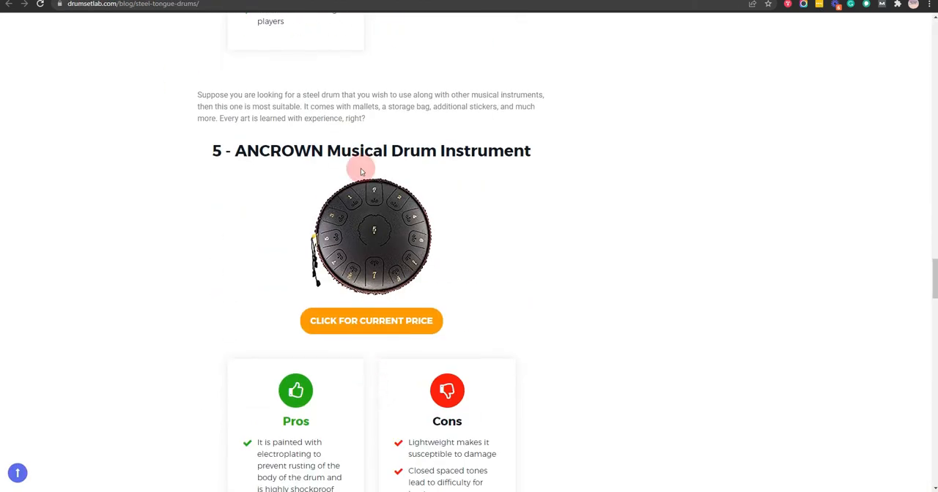
left_click(372, 234)
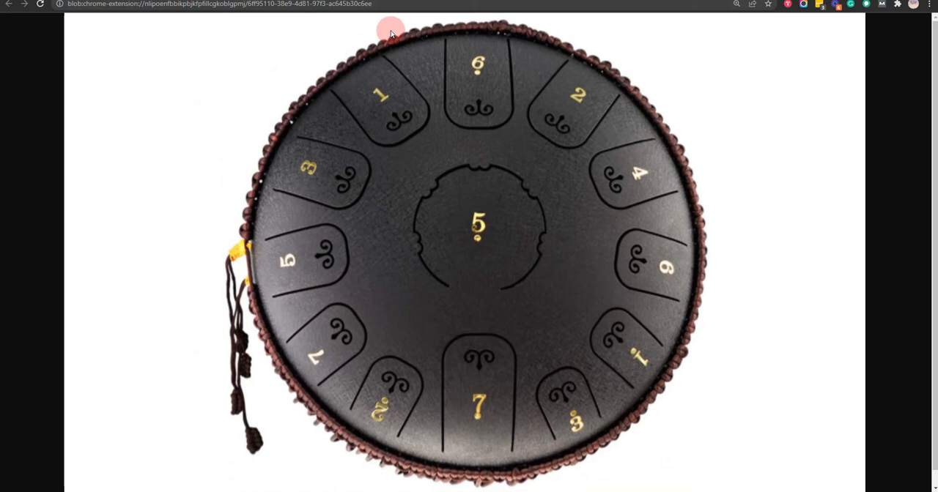
mouse_move(190, 44)
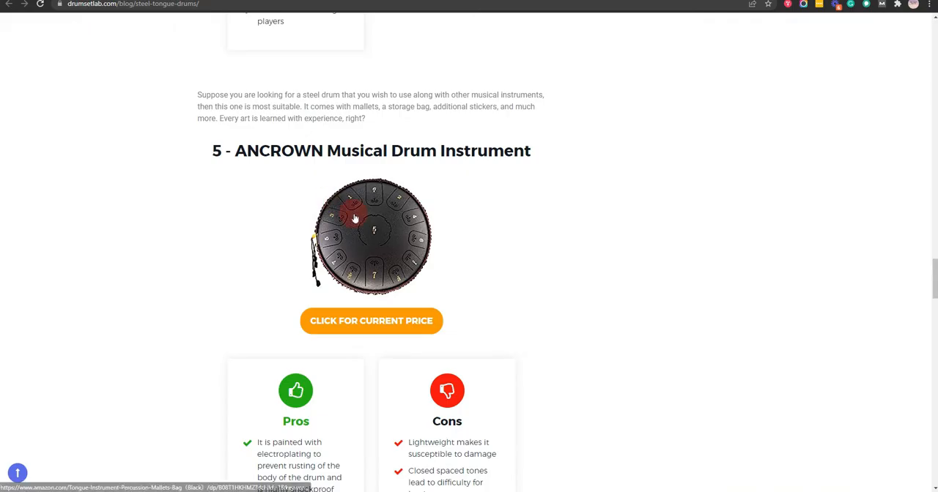
scroll("down", 3)
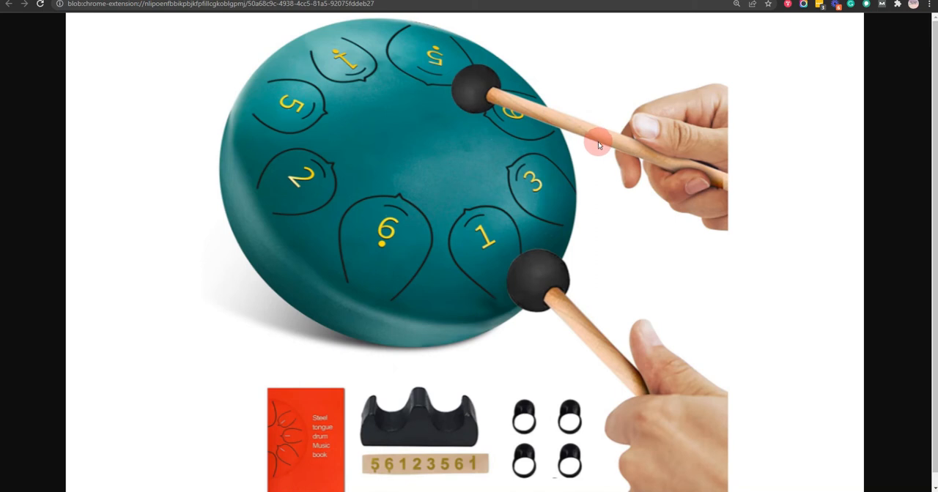
mouse_move(144, 99)
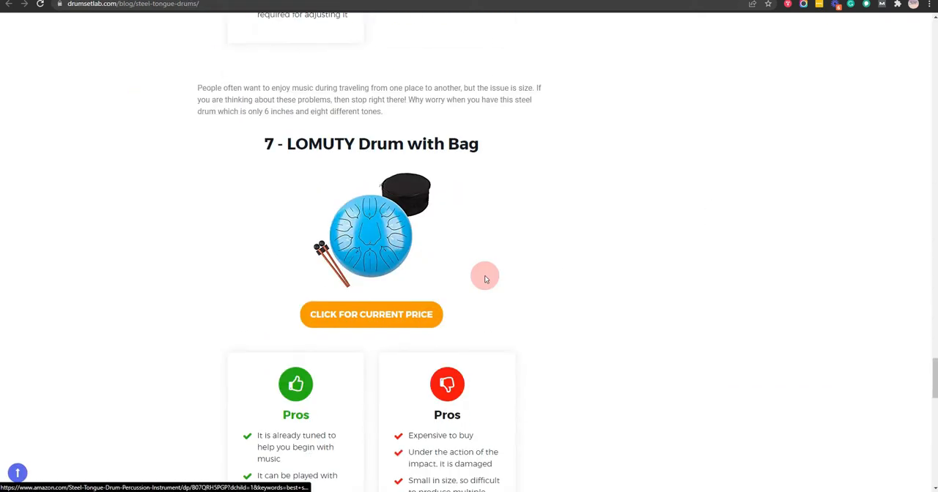
left_click(369, 228)
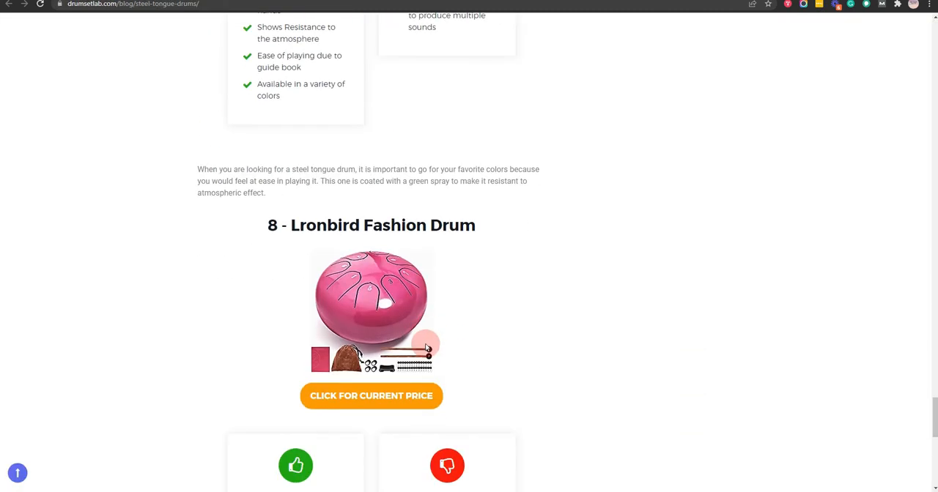
left_click(372, 304)
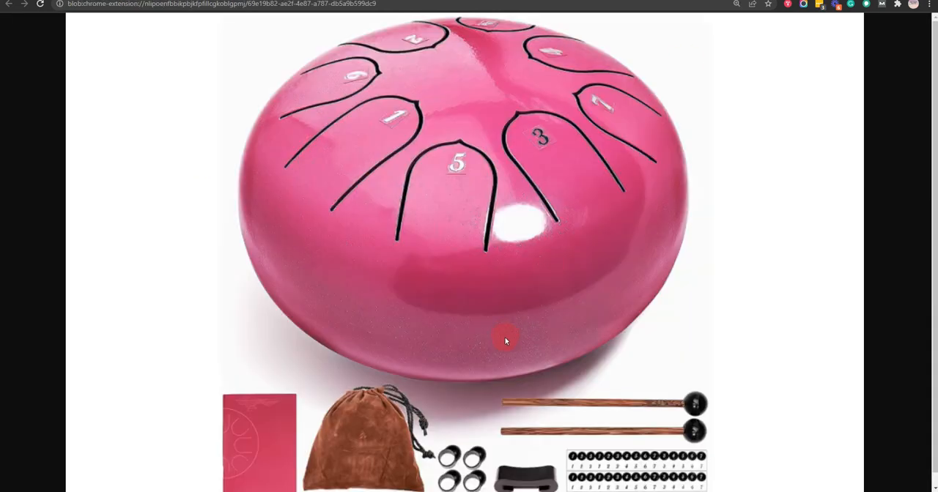
mouse_move(509, 343)
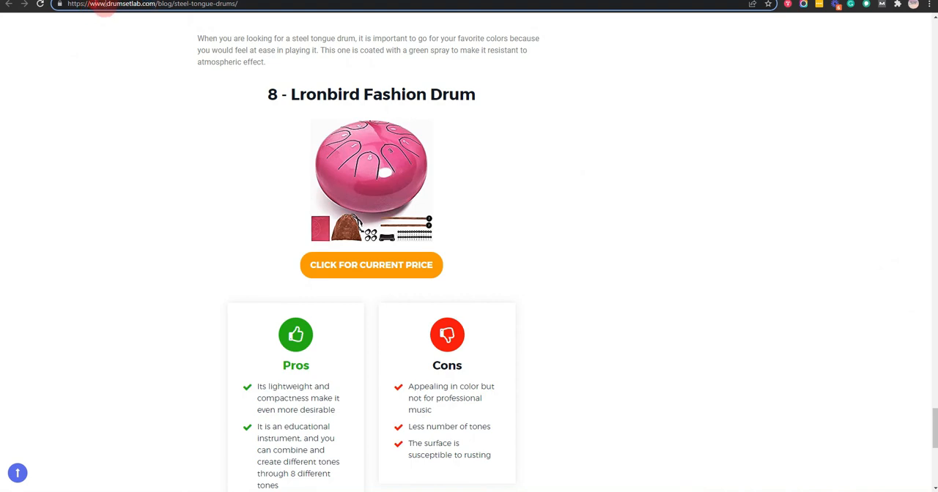
mouse_move(925, 430)
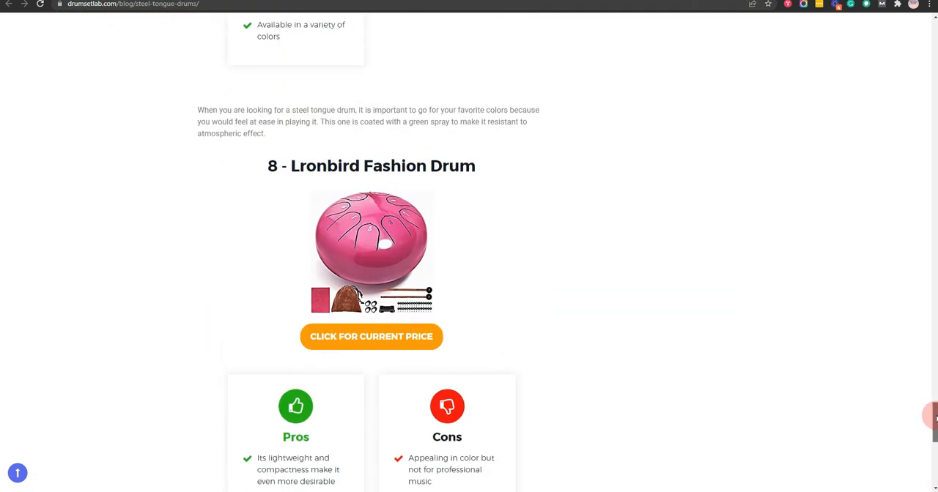
scroll("down", 3)
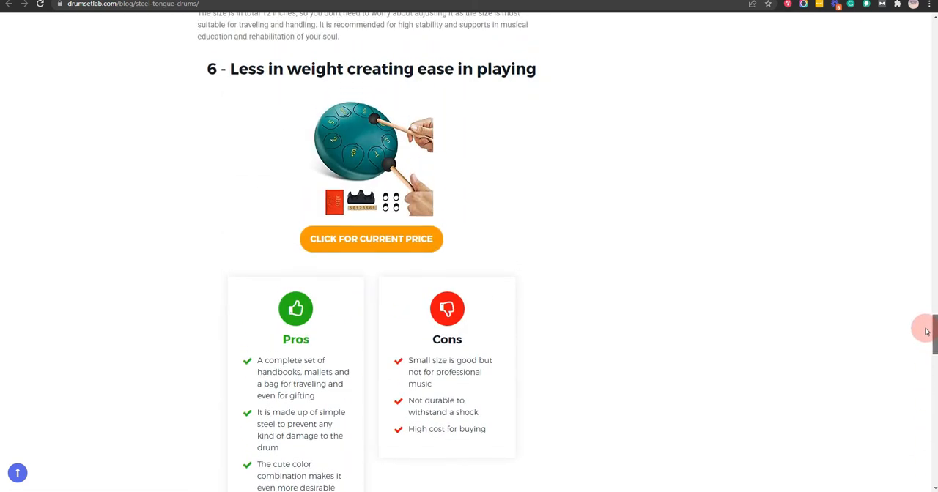
scroll("down", 3)
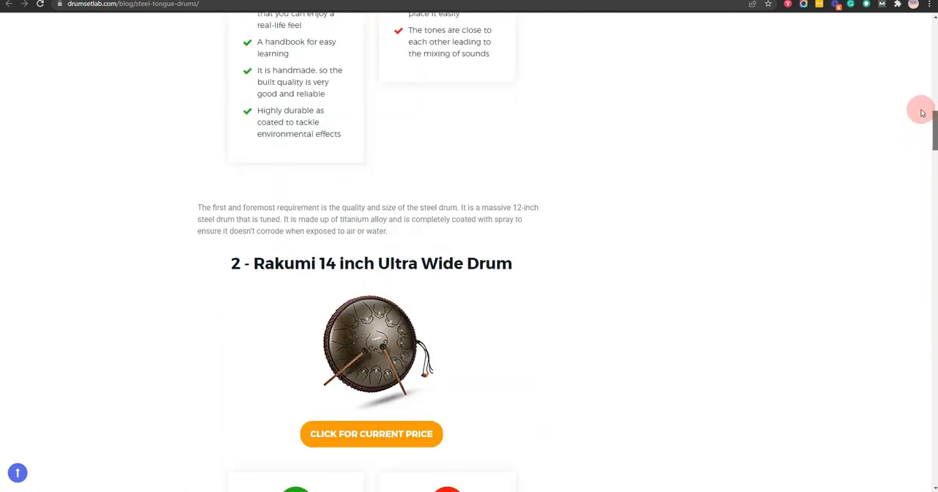
scroll("up", 3)
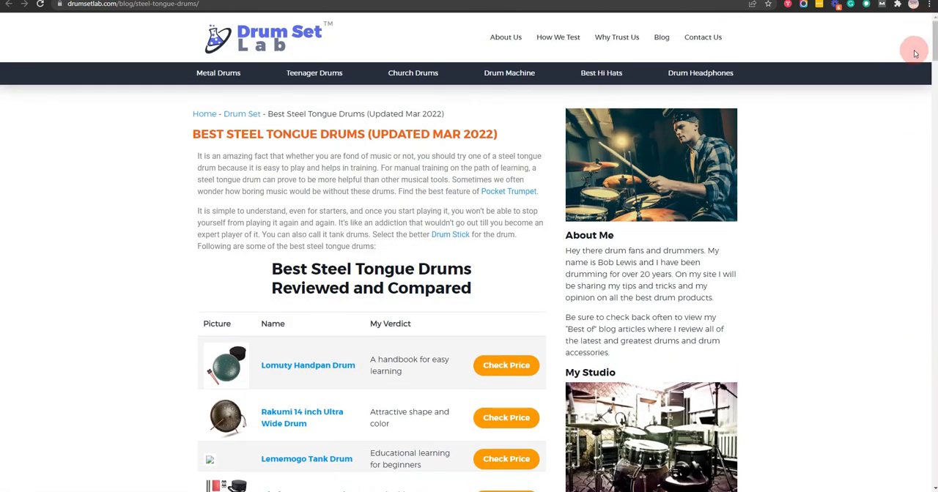